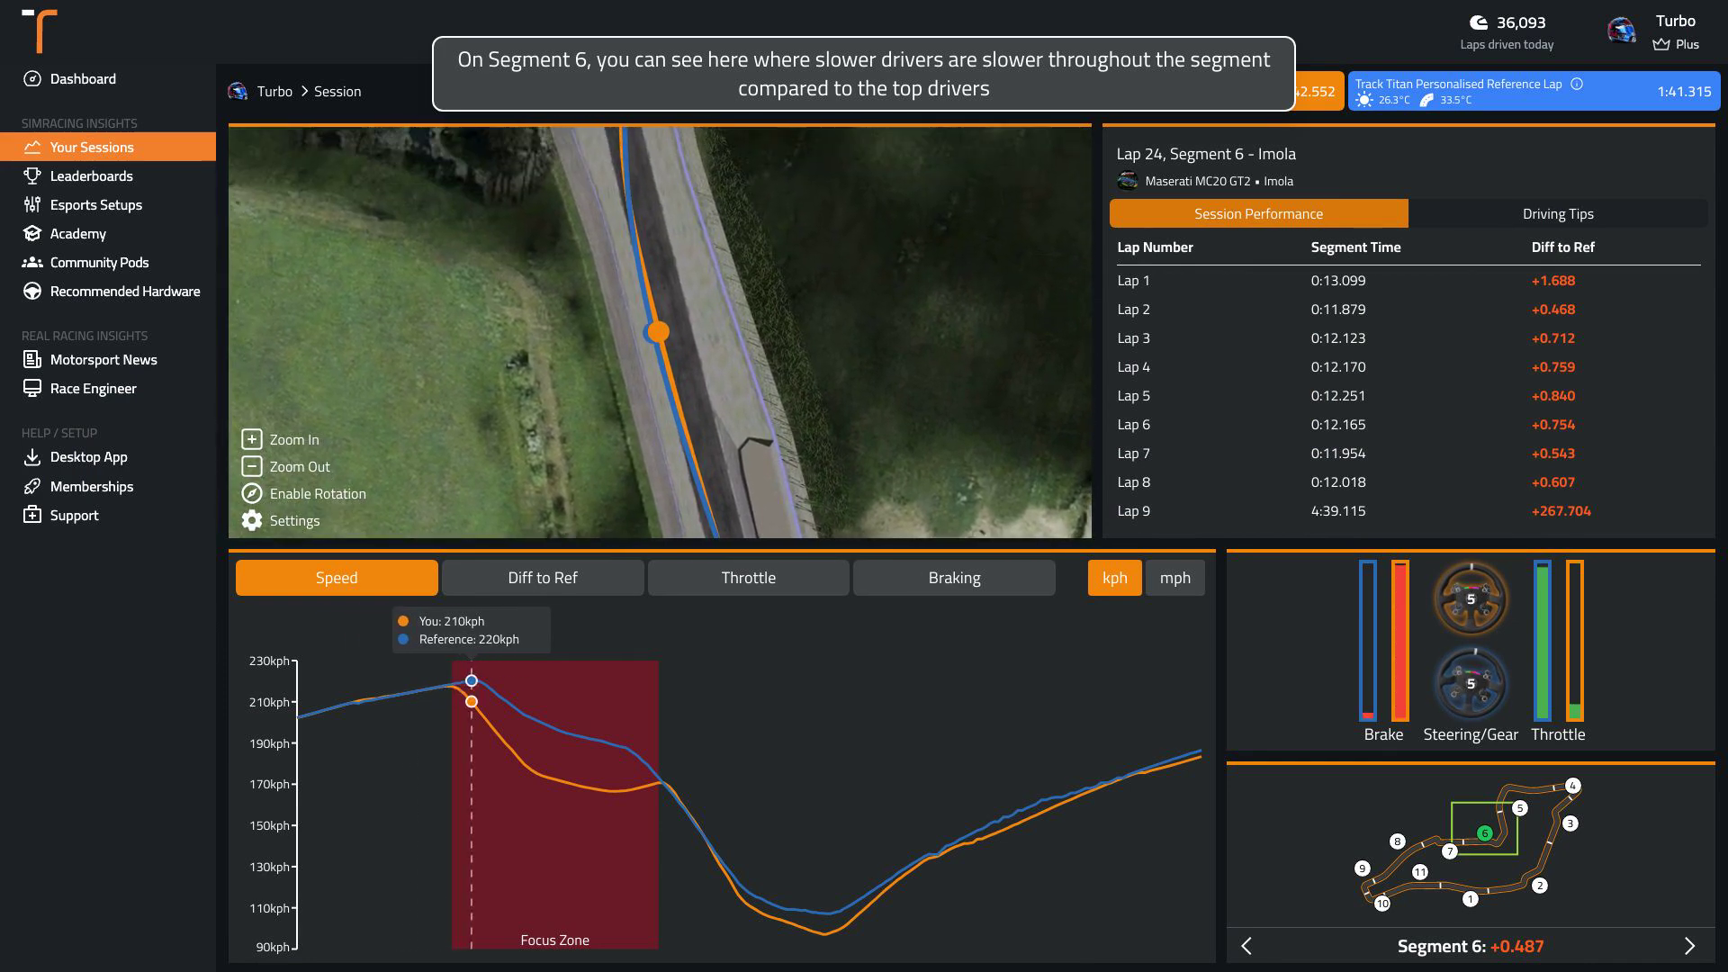
mouse_move(697, 825)
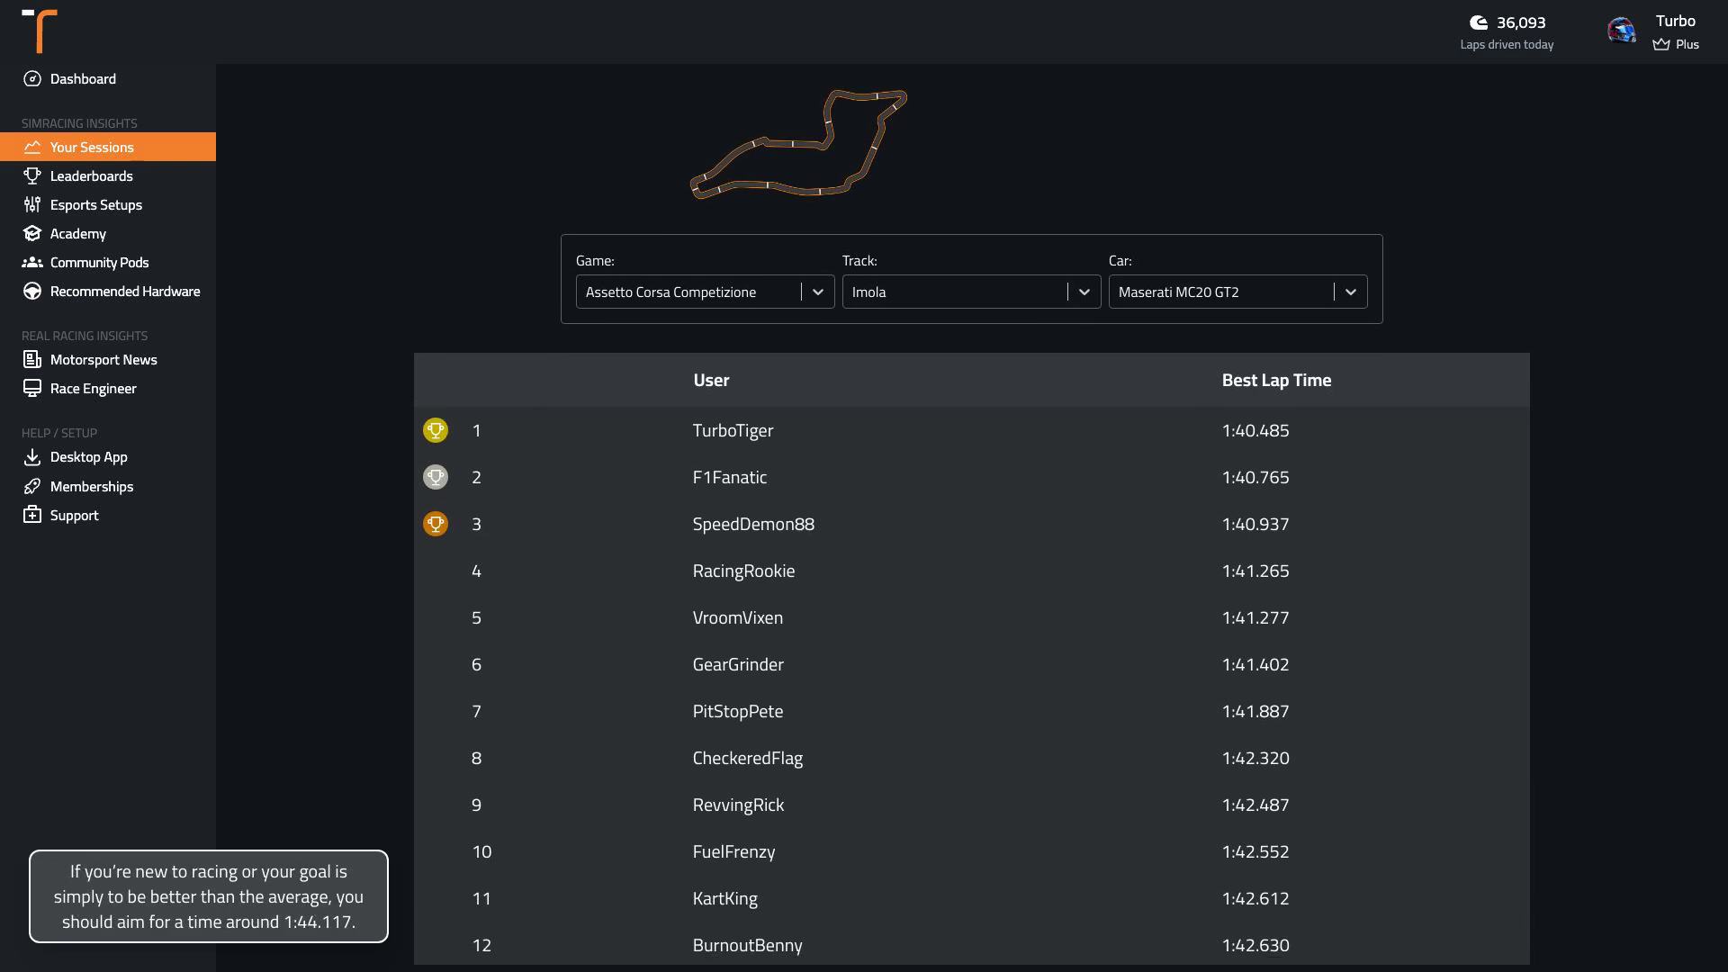
scroll("down", 3)
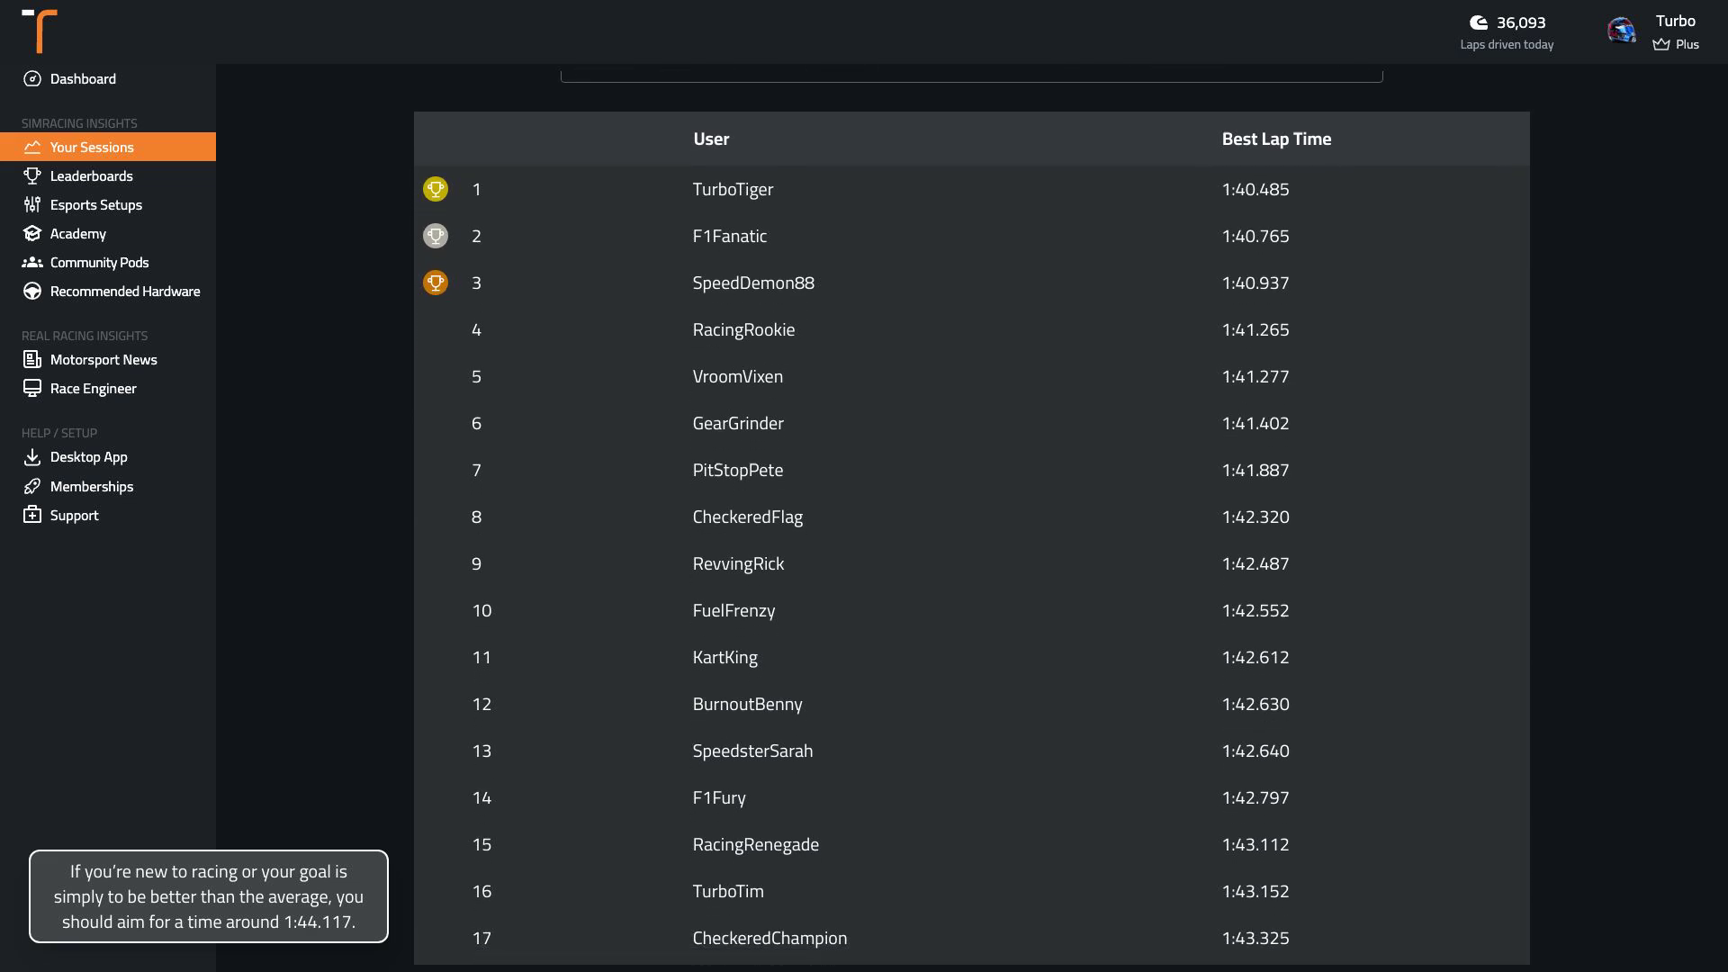
scroll("down", 3)
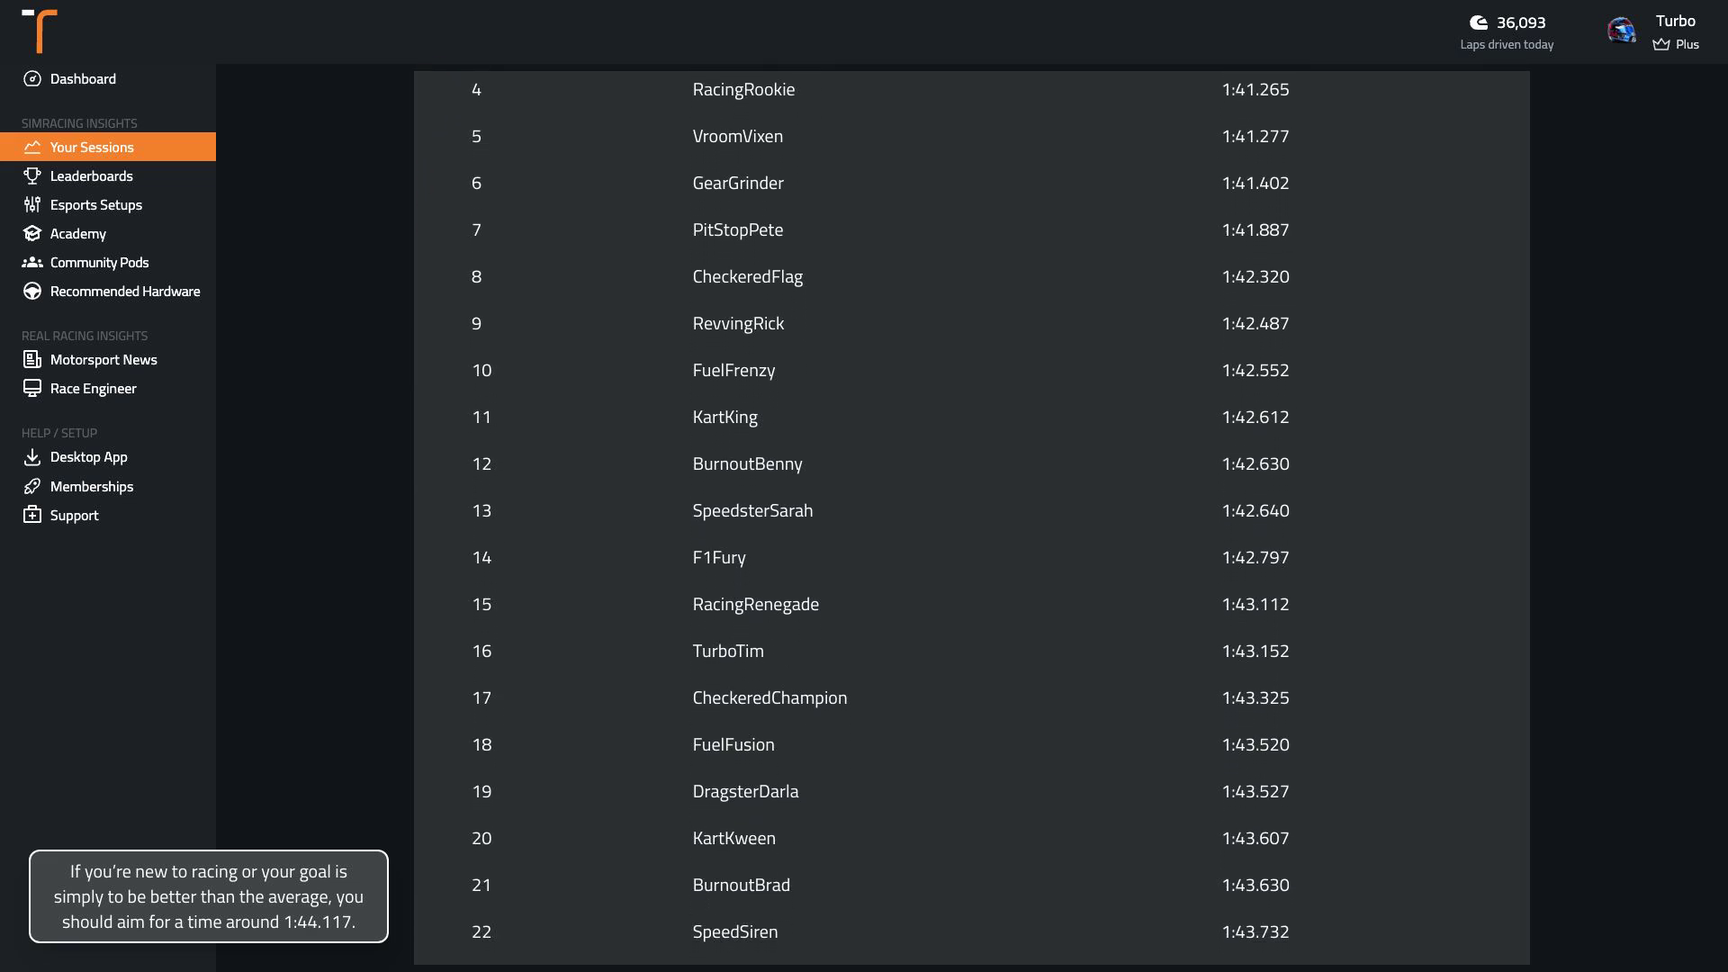
scroll("down", 3)
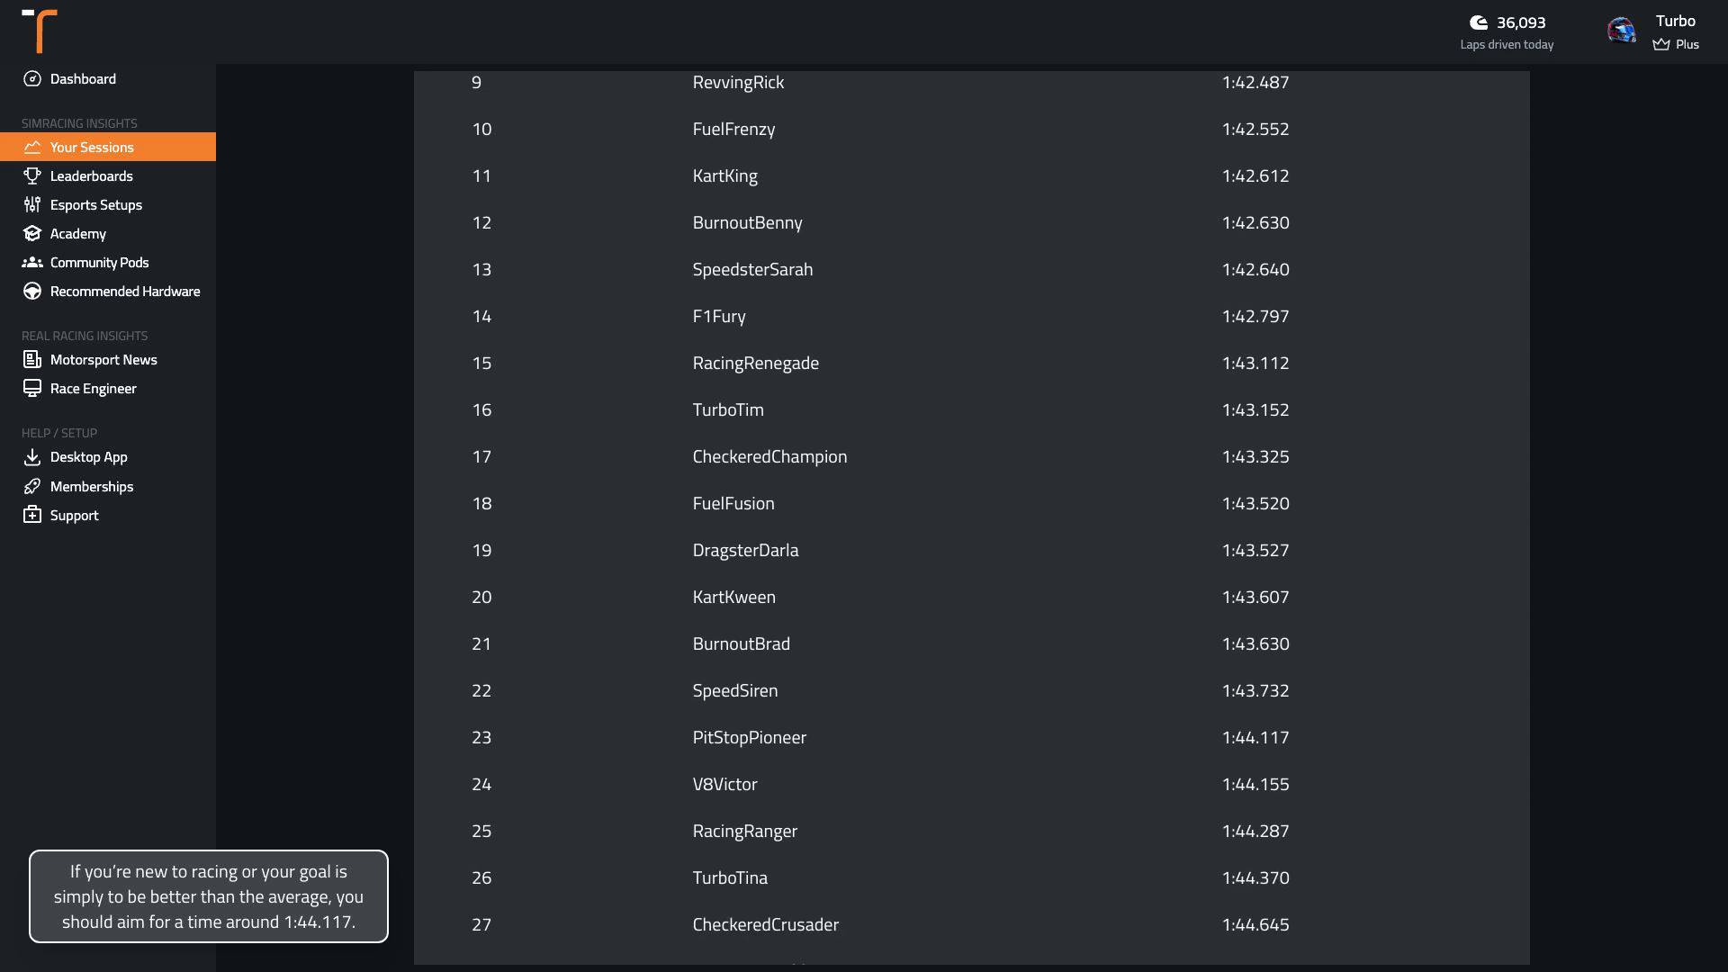
scroll("down", 3)
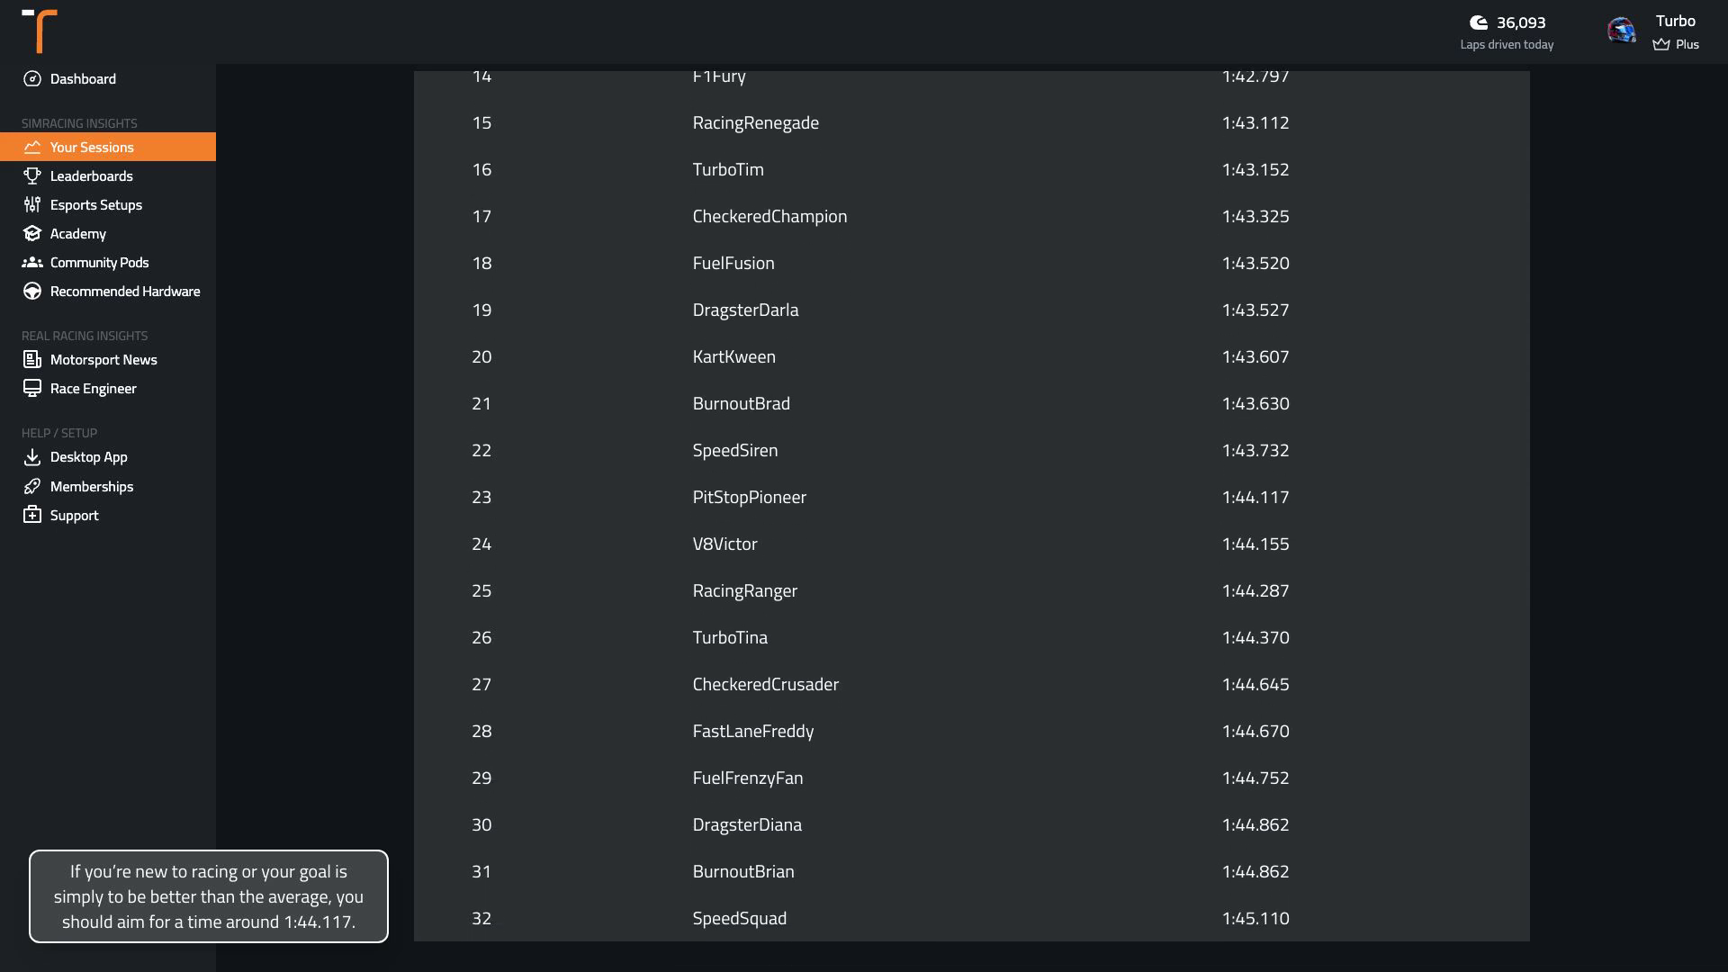